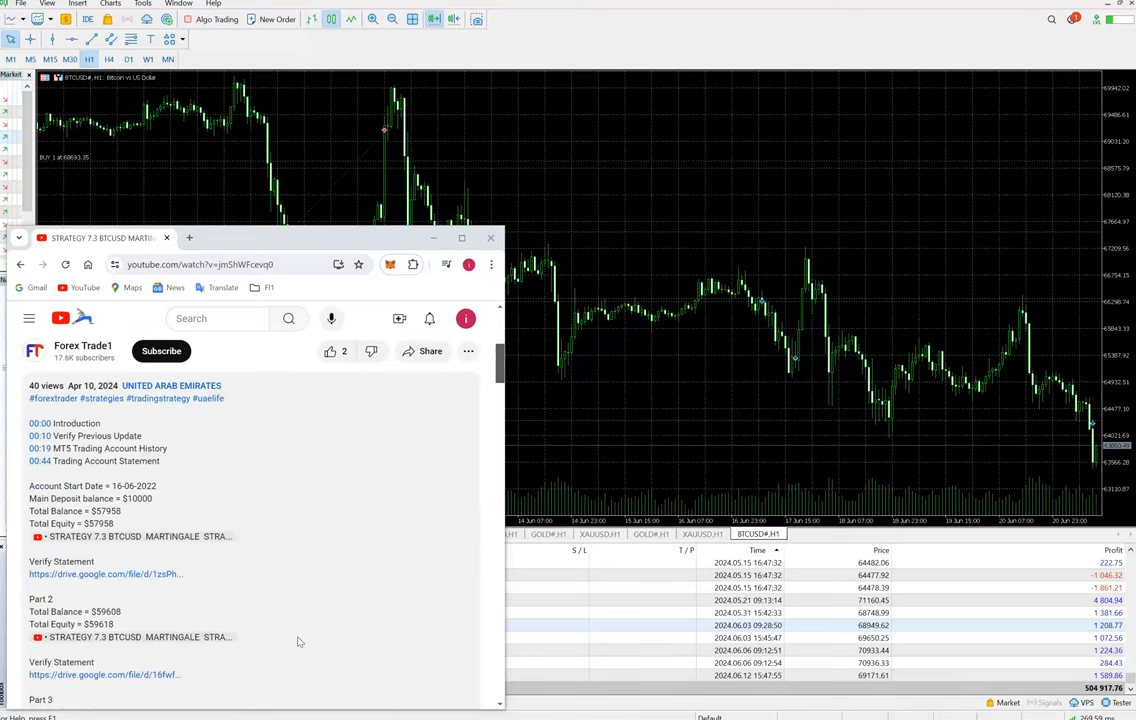
Hide the browser to reveal the MT5 BTCUSD H1 chart and History tab totals
scroll(down, 3)
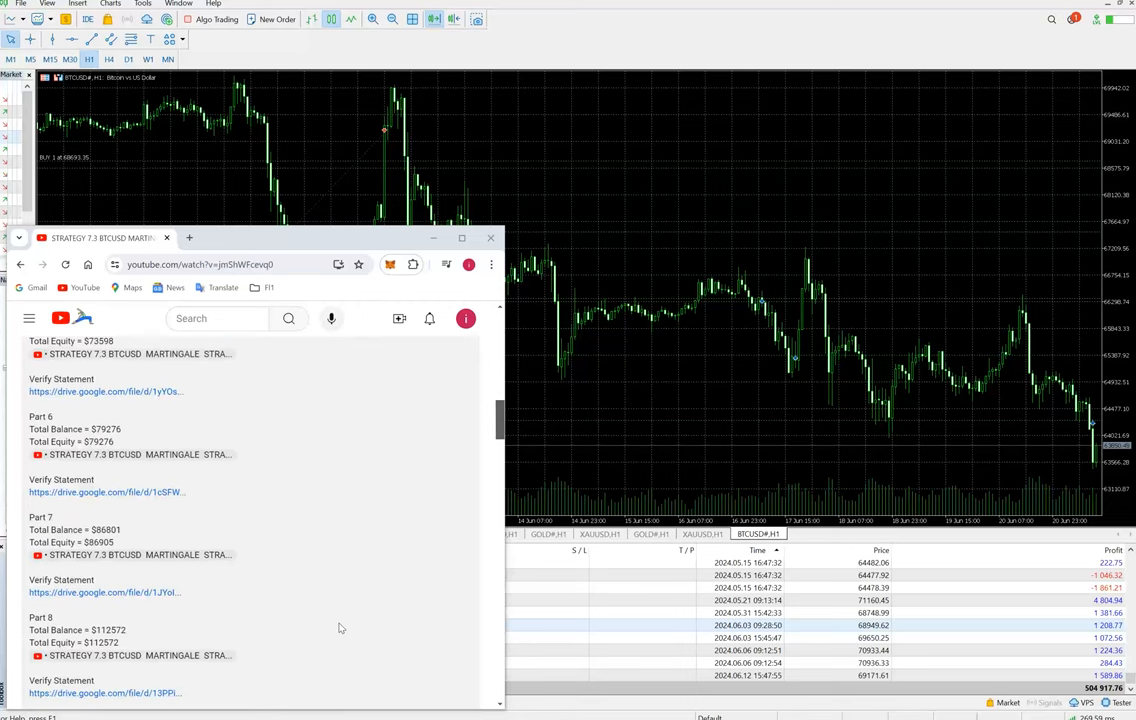
scroll(down, 3)
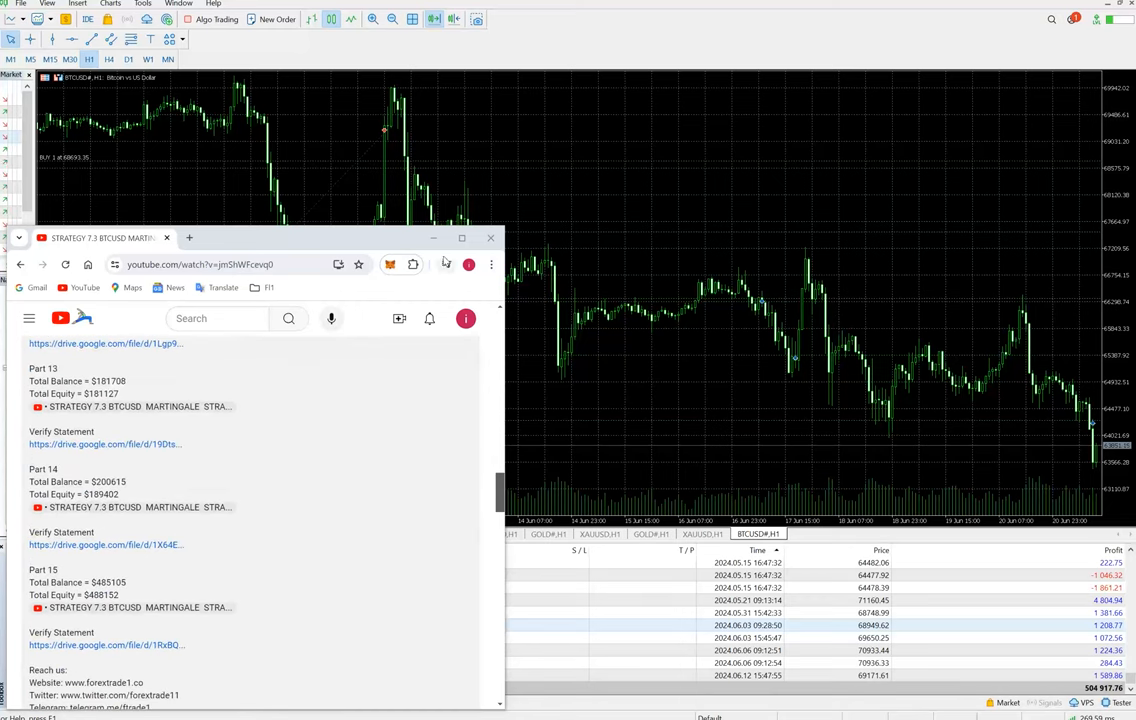
click(490, 238)
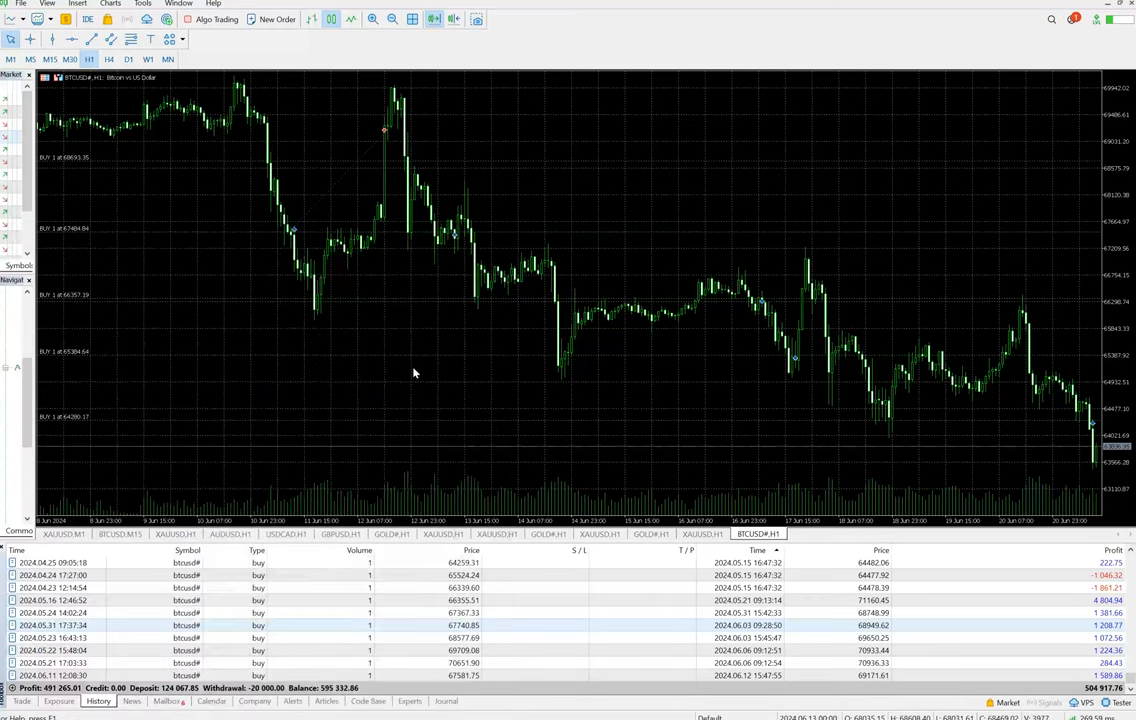
mouse_move(387, 385)
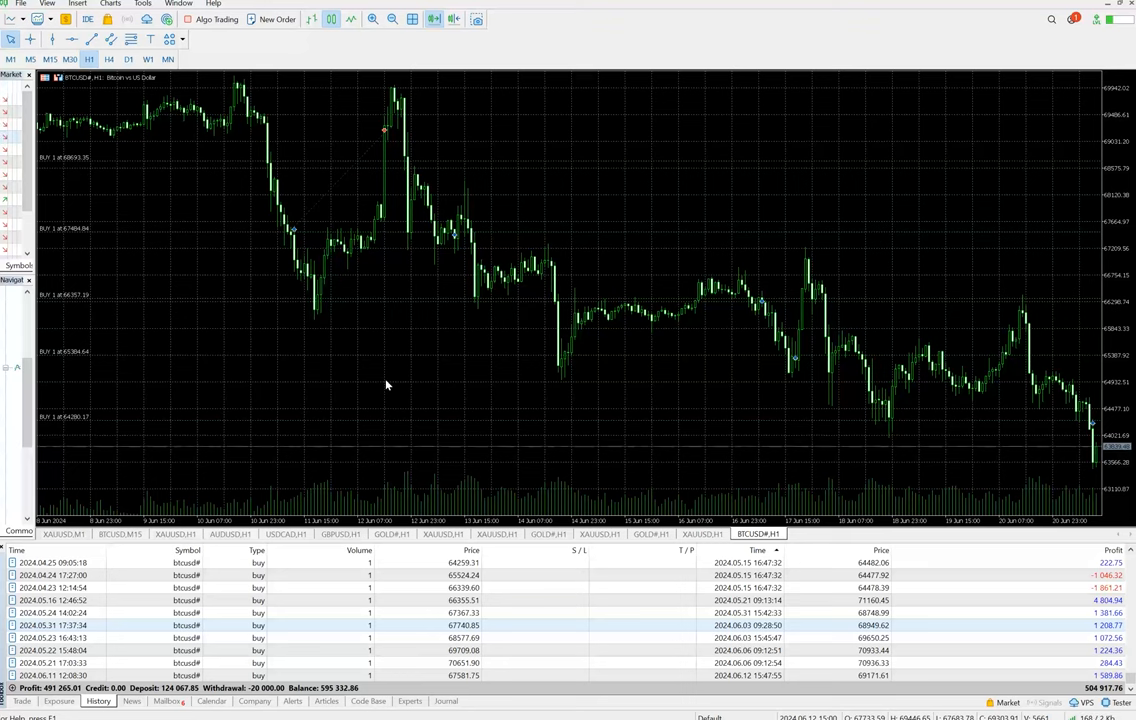
mouse_move(251, 662)
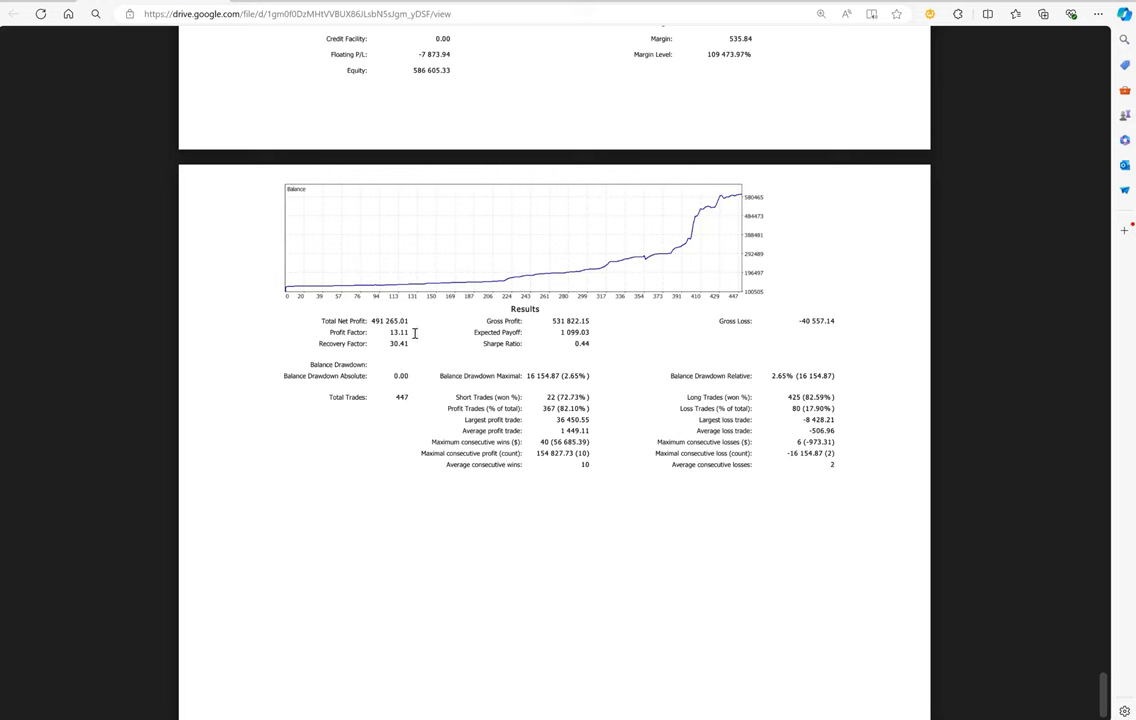
mouse_move(405, 366)
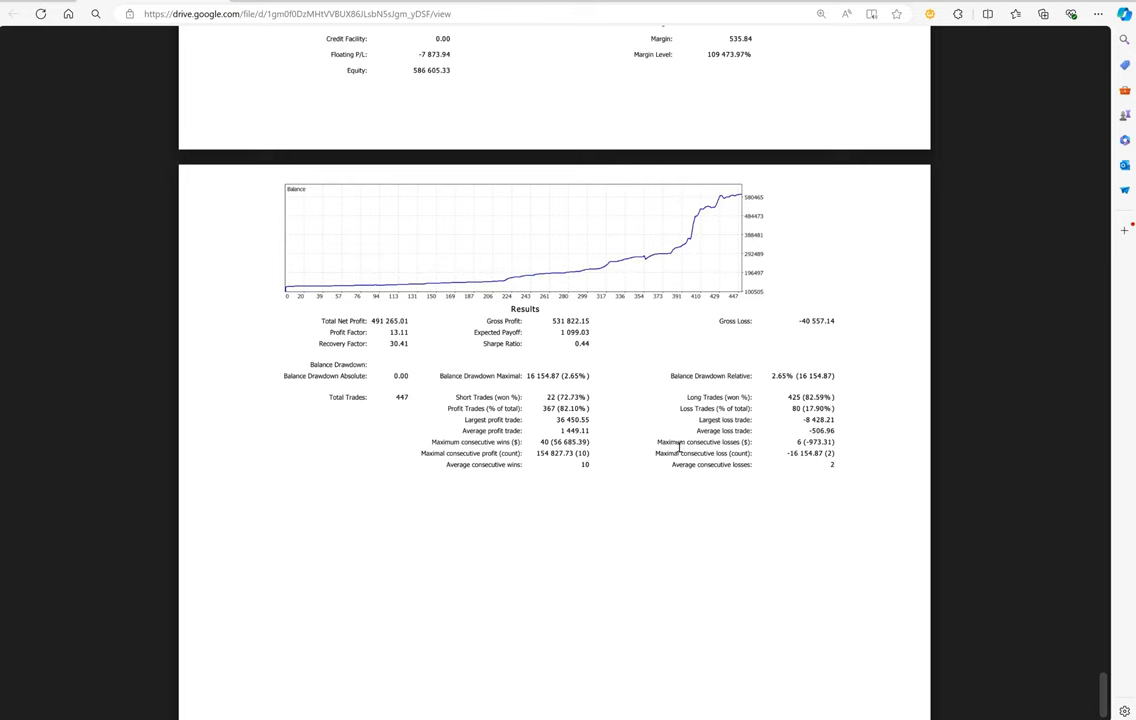
mouse_move(705, 444)
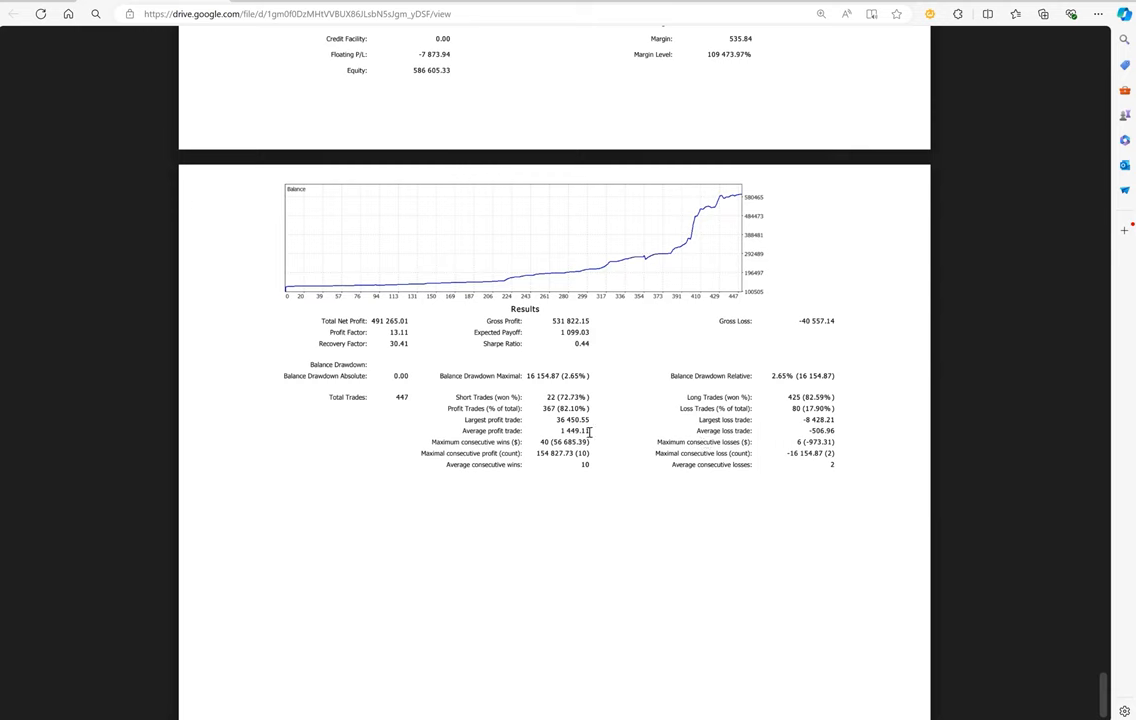
mouse_move(594, 408)
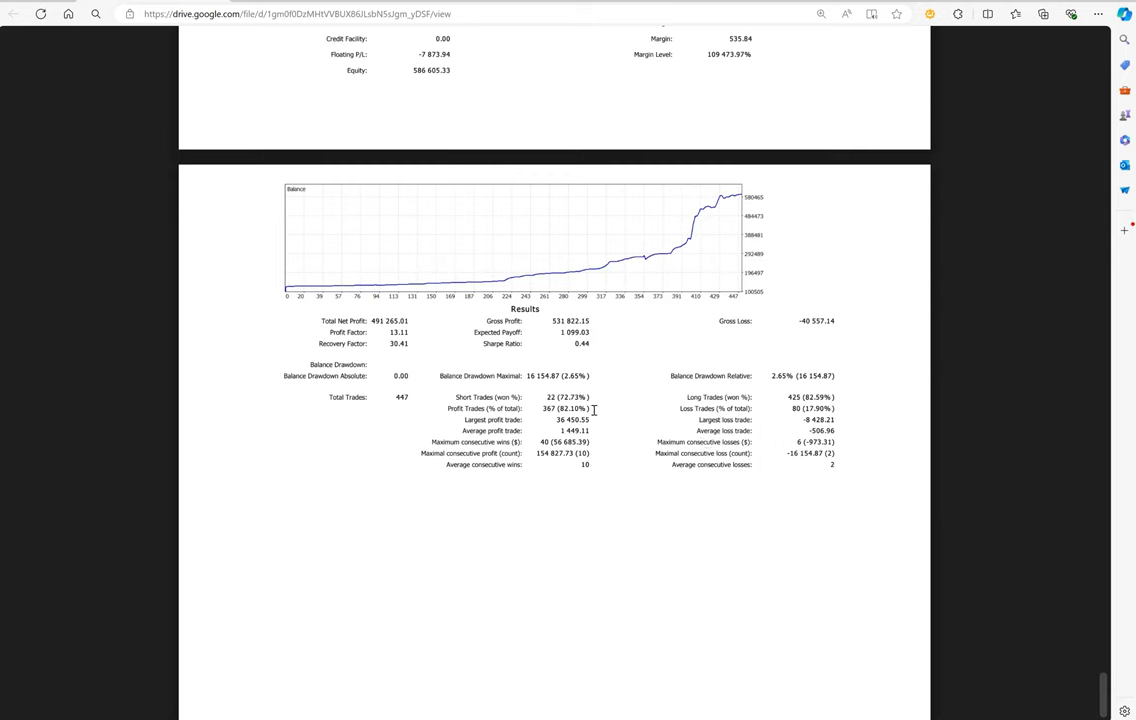